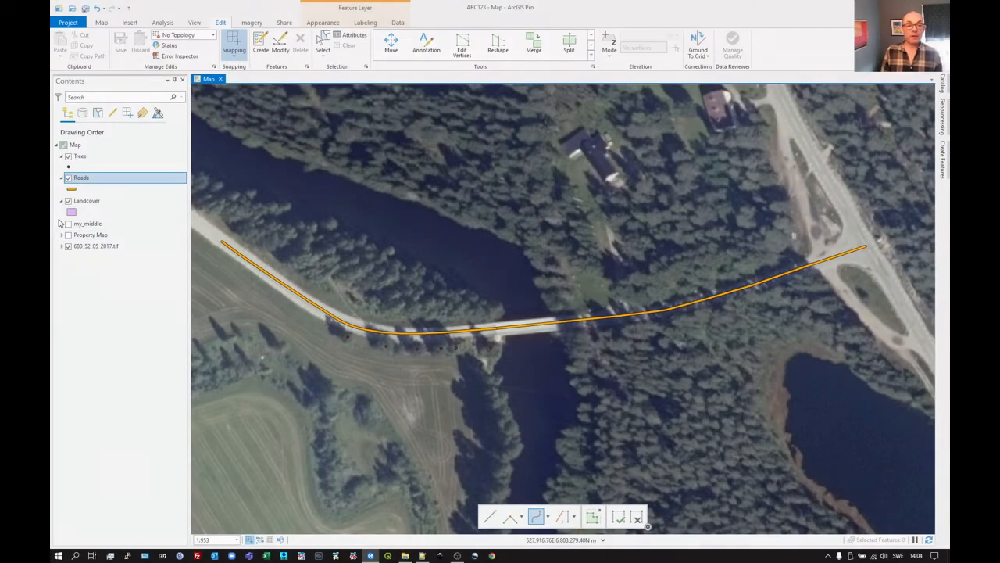
# Select the Landcover layer and show the ABC123 geodatabase in the Catalog pane.
pyautogui.click(87, 201)
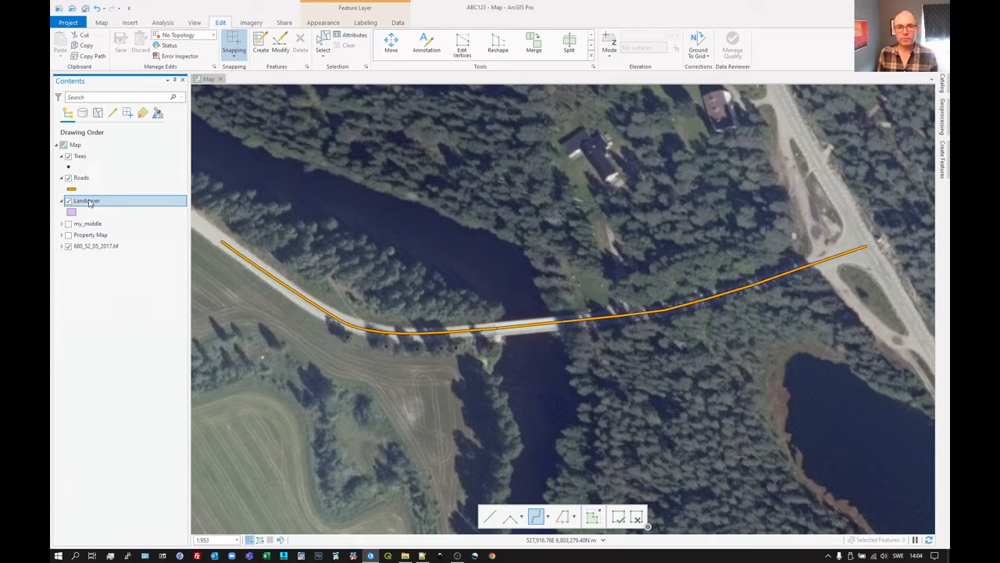
pyautogui.click(944, 83)
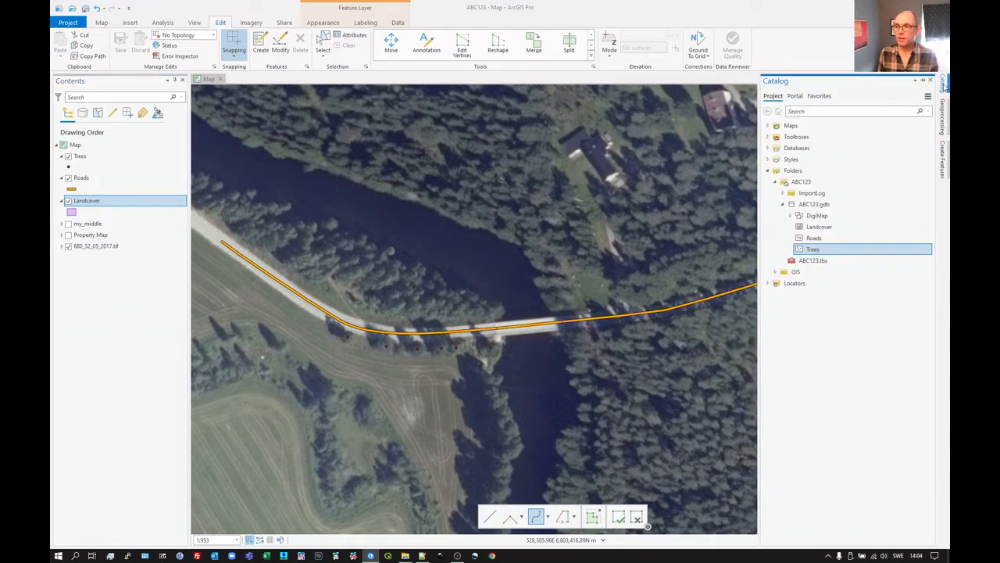
pyautogui.moveTo(820, 226)
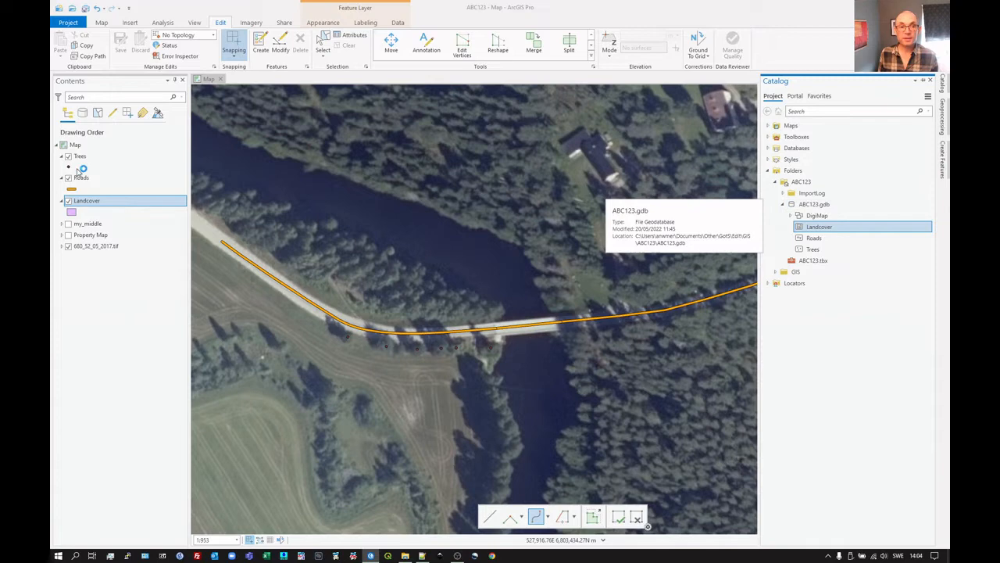
# Give the Landcover template a default TypeText of WoodlandMixed.
pyautogui.click(930, 80)
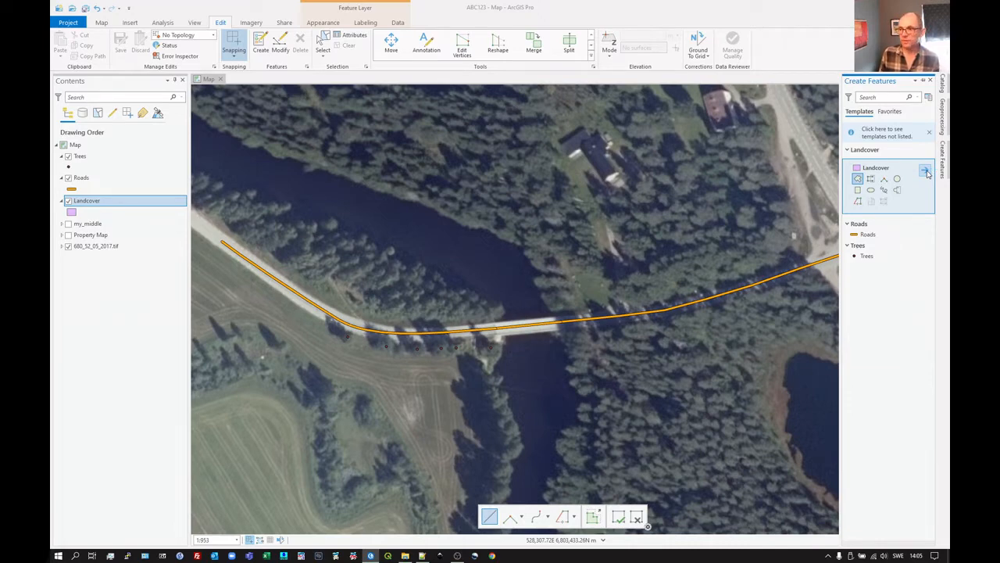
pyautogui.click(927, 170)
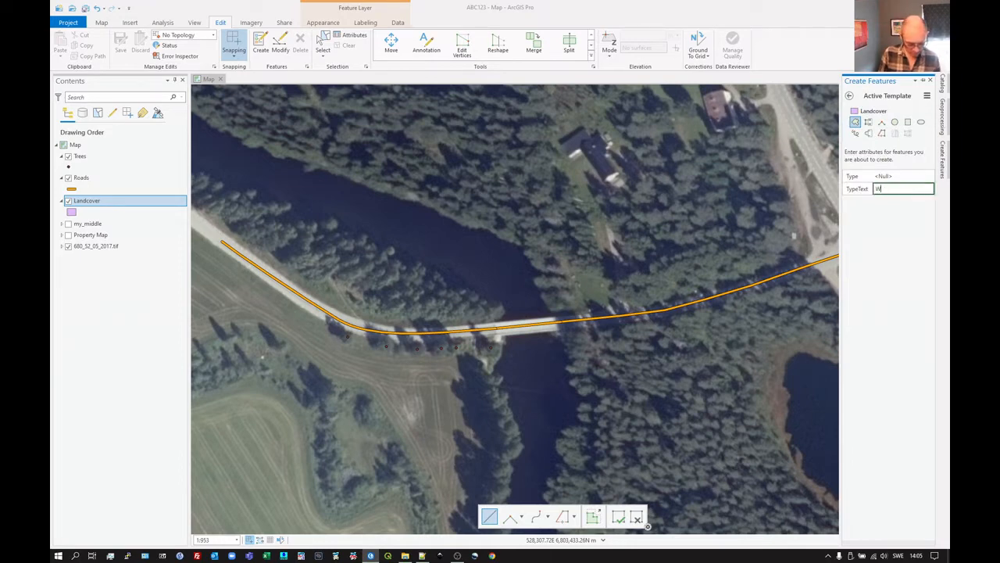
pyautogui.write('WoodlandMixed')
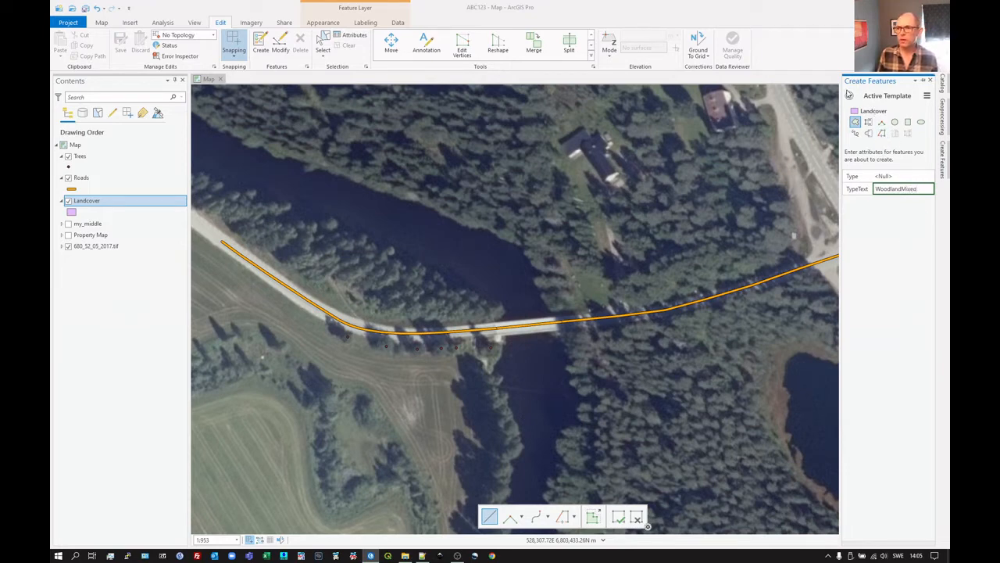
pyautogui.click(927, 95)
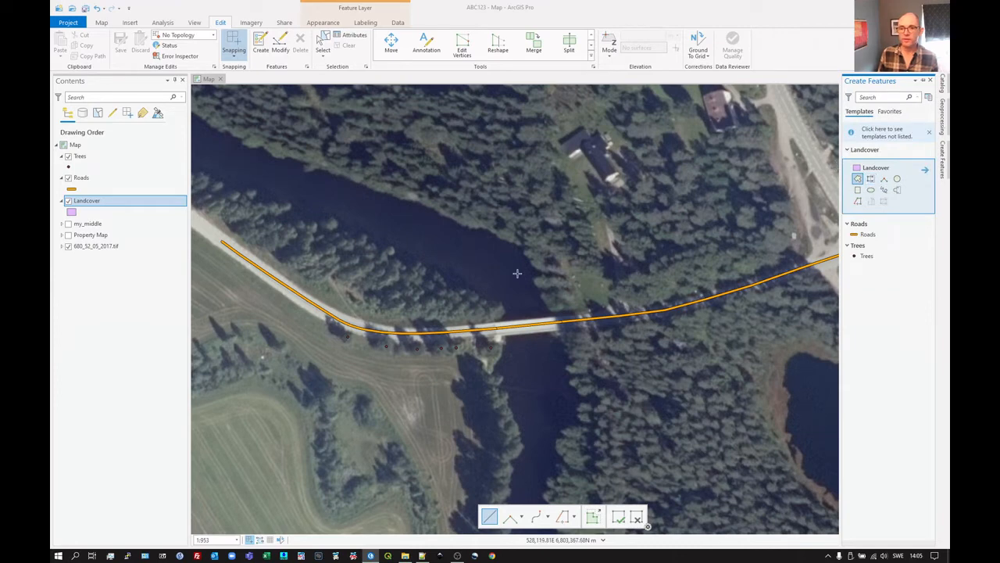
pyautogui.moveTo(397, 307)
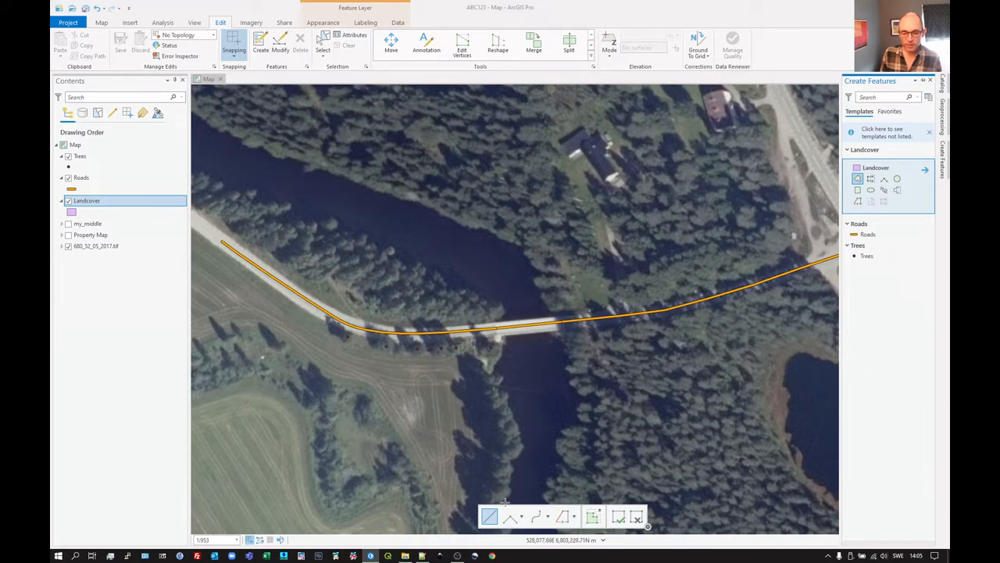
pyautogui.moveTo(489, 516)
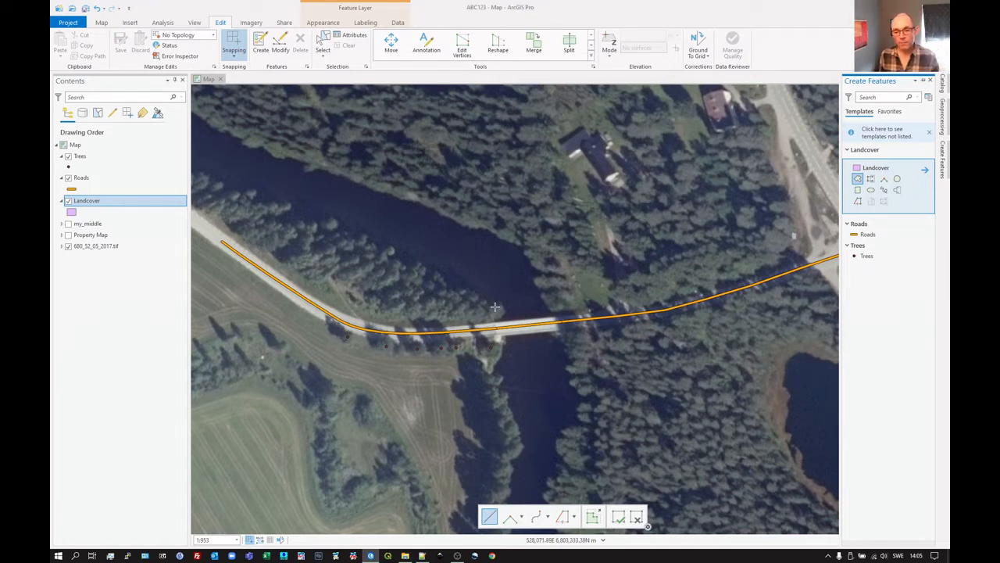
pyautogui.moveTo(496, 320)
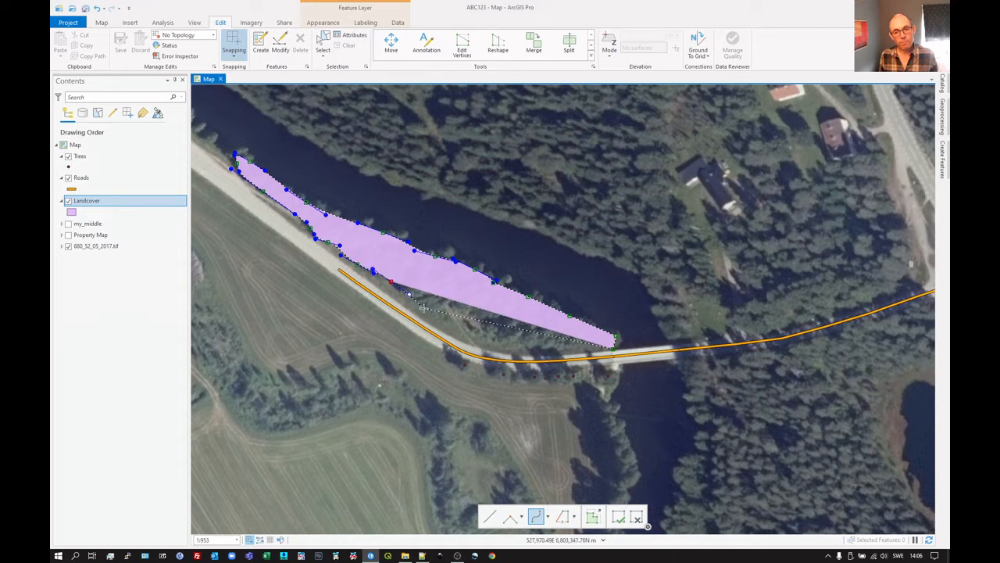
# Trace the Landcover polygon edge along the road and bring up the sketch's options.
pyautogui.moveTo(409, 294); pyautogui.dragTo(424, 306)
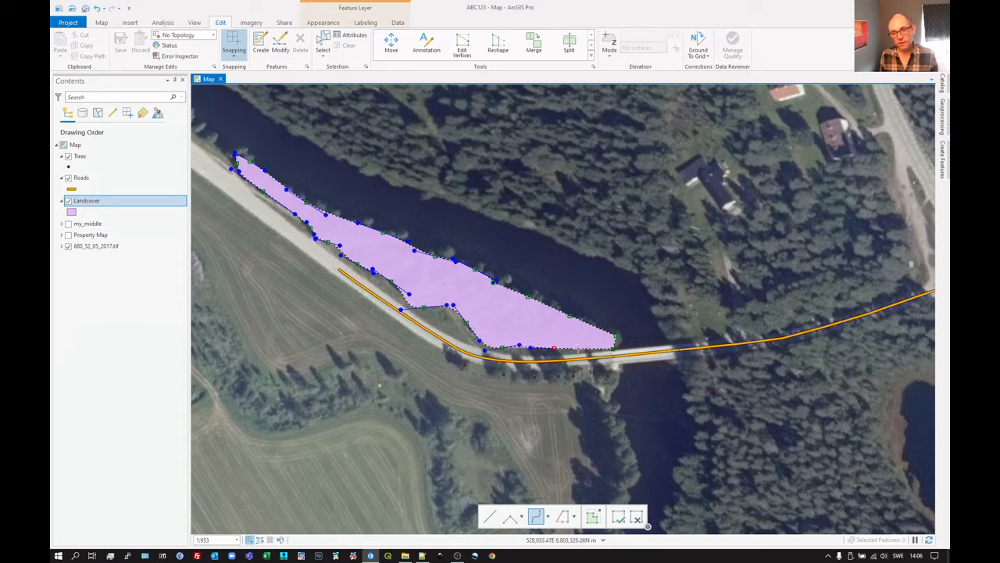
pyautogui.rightClick(555, 347)
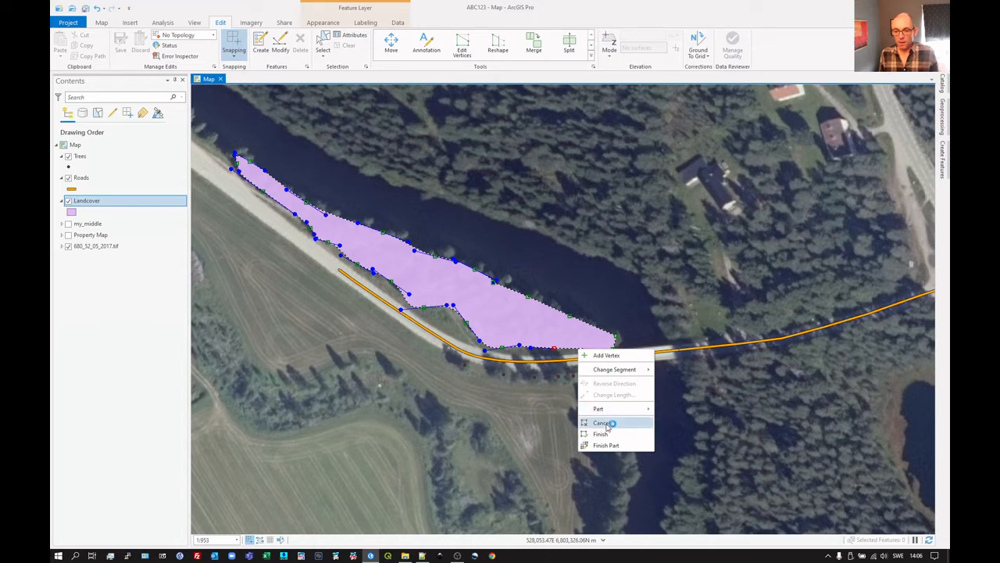
# Finish the mixed-woodland Landcover polygon along the riverbank.
pyautogui.click(601, 434)
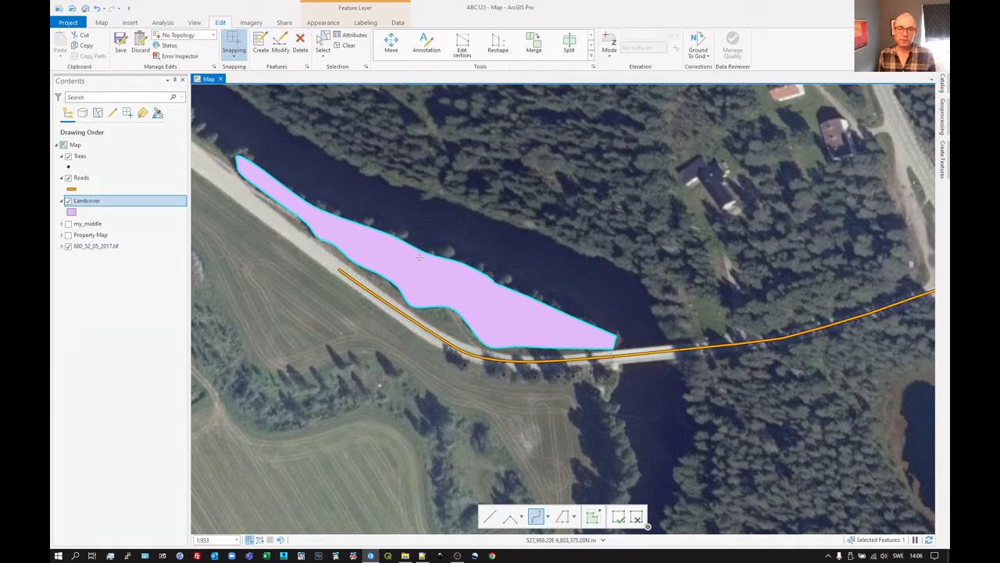
pyautogui.moveTo(422, 289)
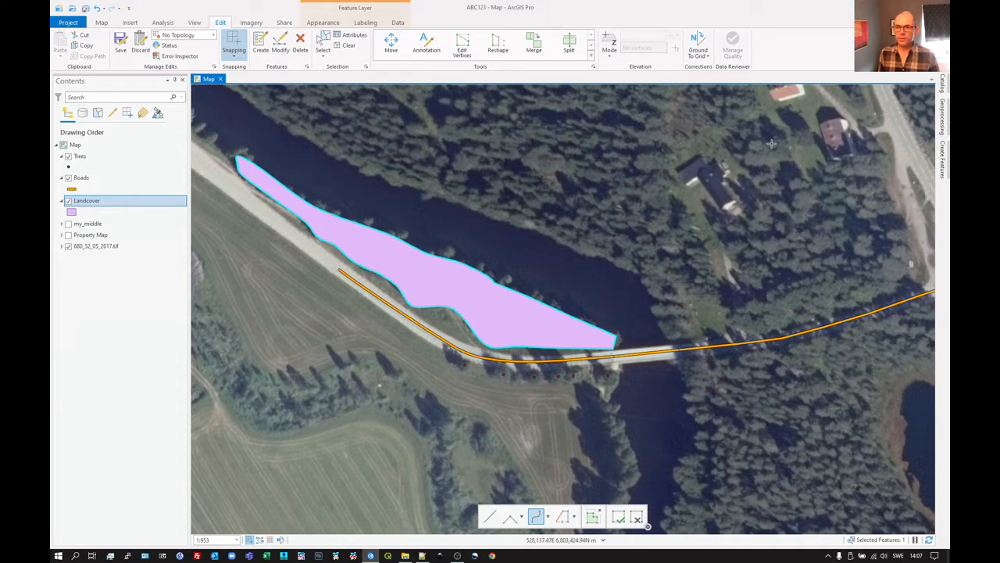
pyautogui.moveTo(842, 178)
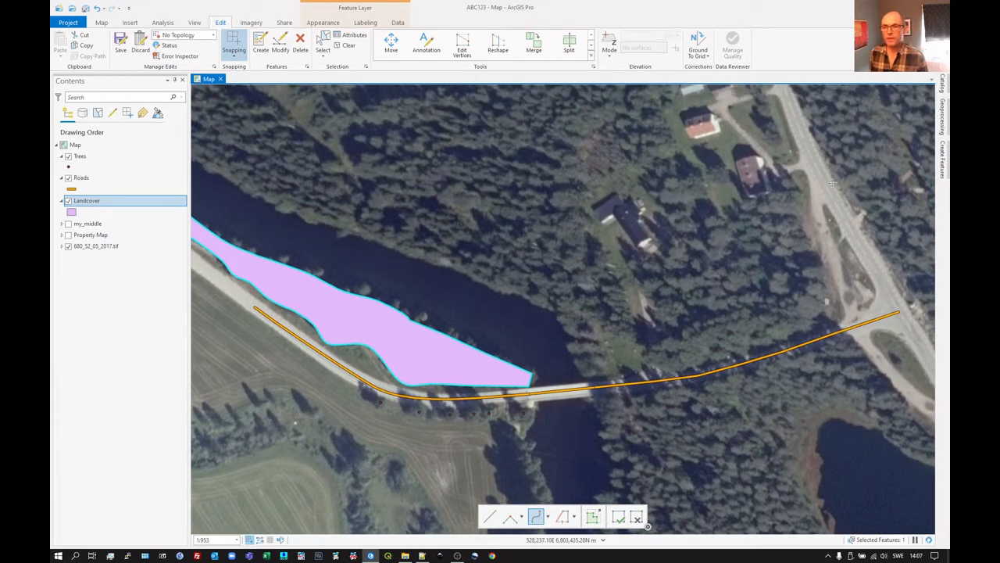
pyautogui.moveTo(729, 169)
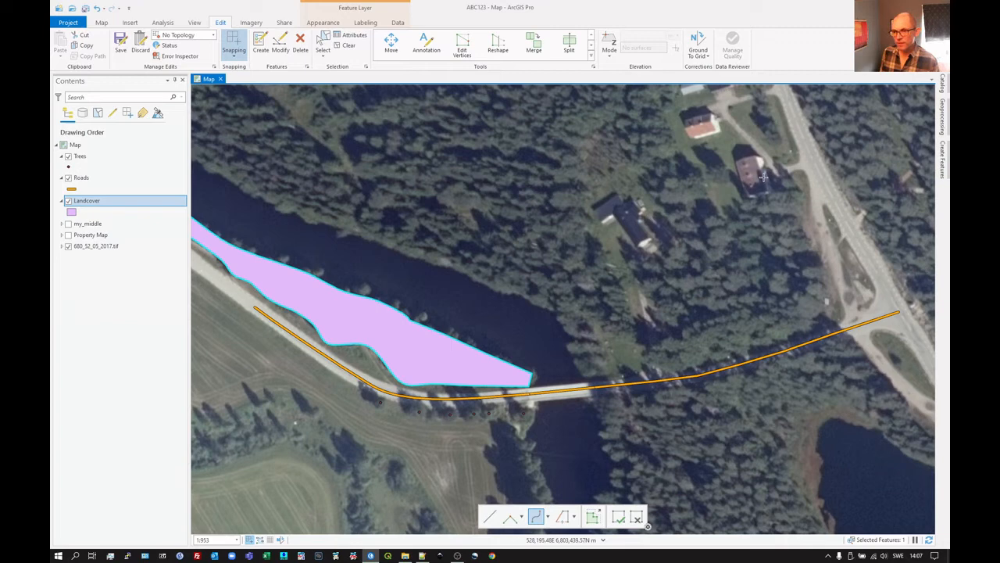
pyautogui.moveTo(785, 196)
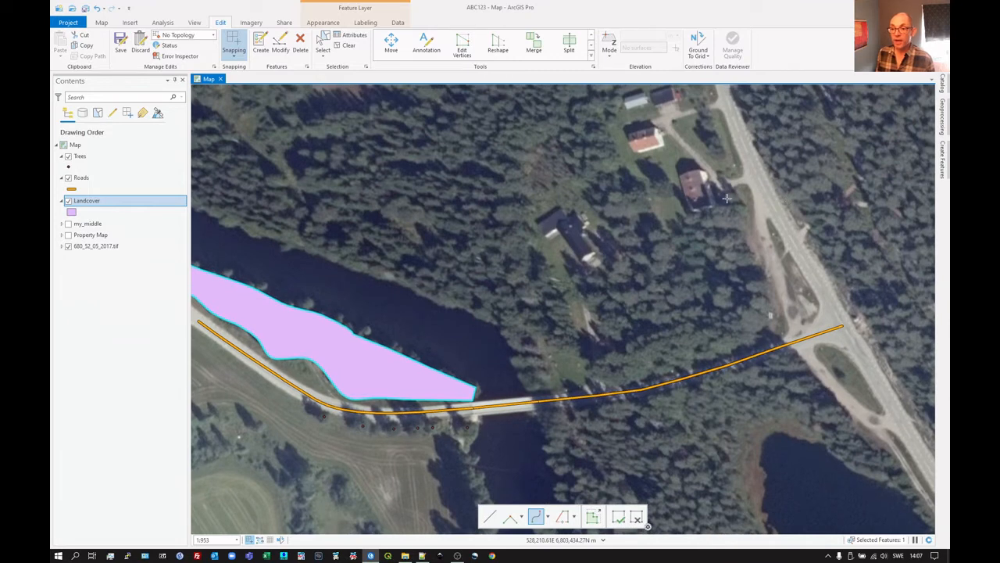
pyautogui.moveTo(888, 173)
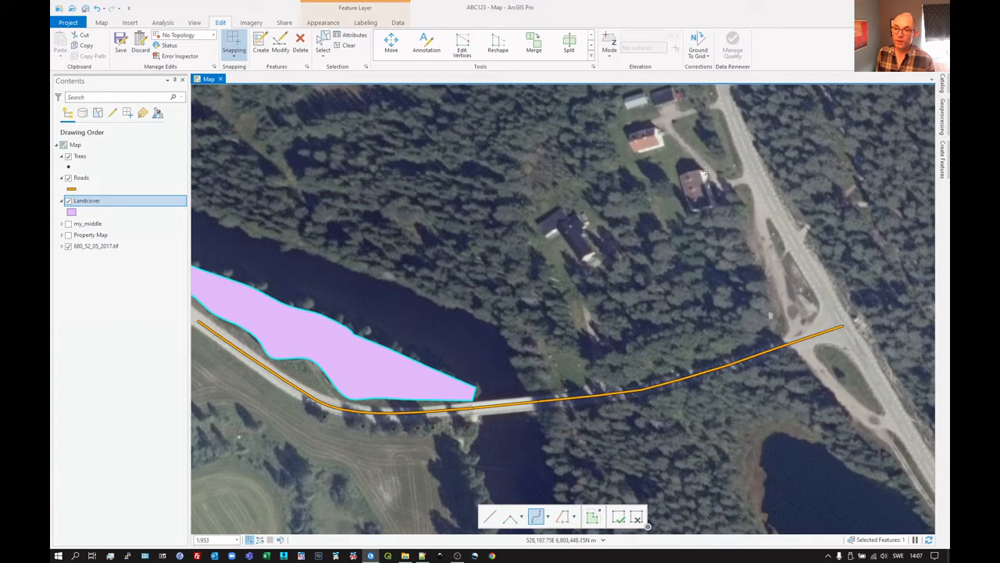
pyautogui.moveTo(711, 214)
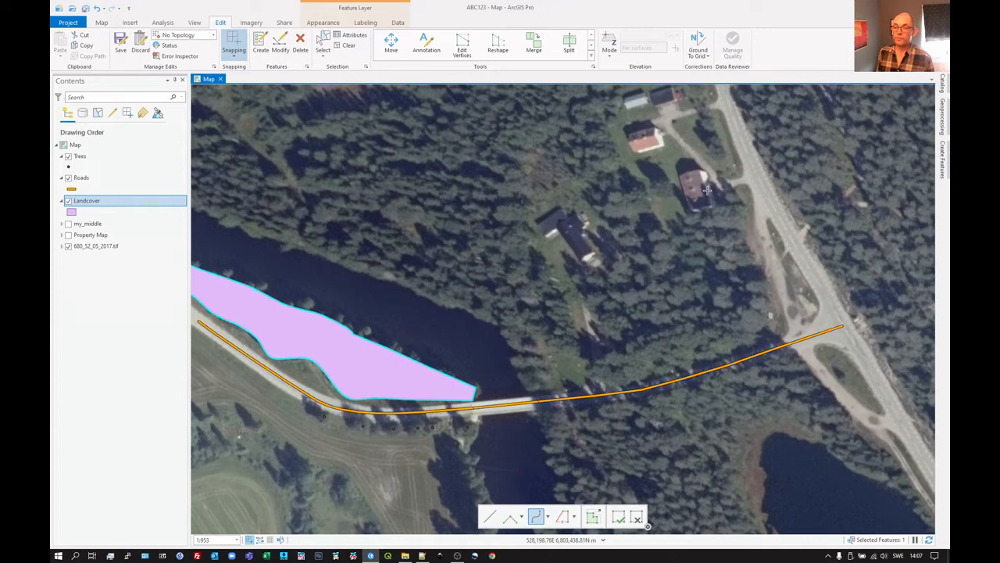
pyautogui.moveTo(707, 219)
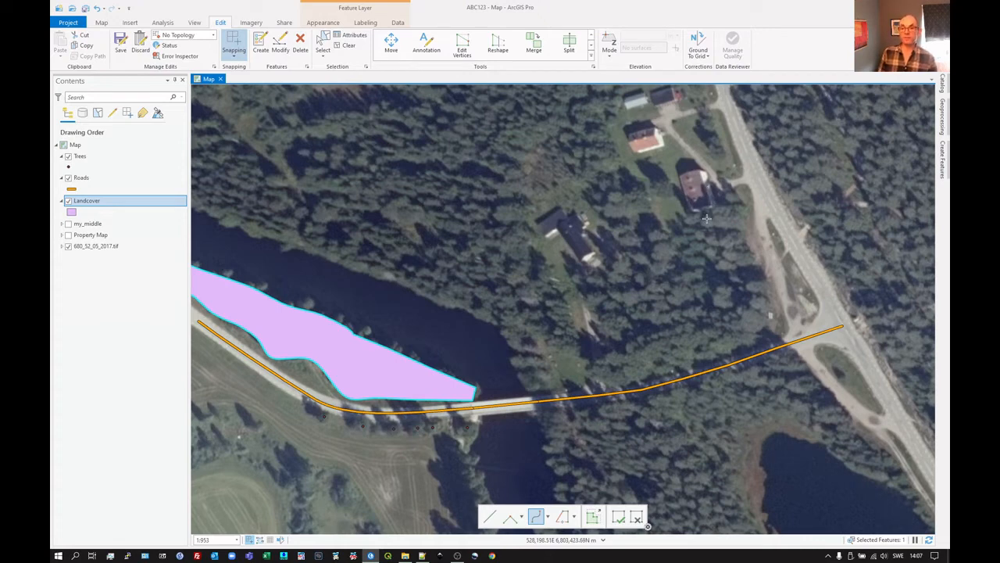
pyautogui.moveTo(707, 183)
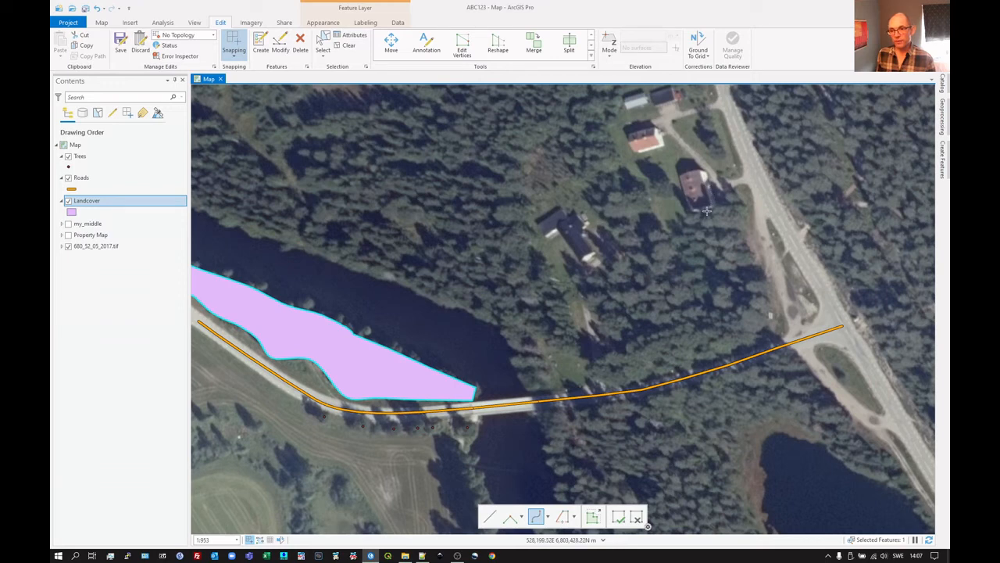
pyautogui.moveTo(906, 127)
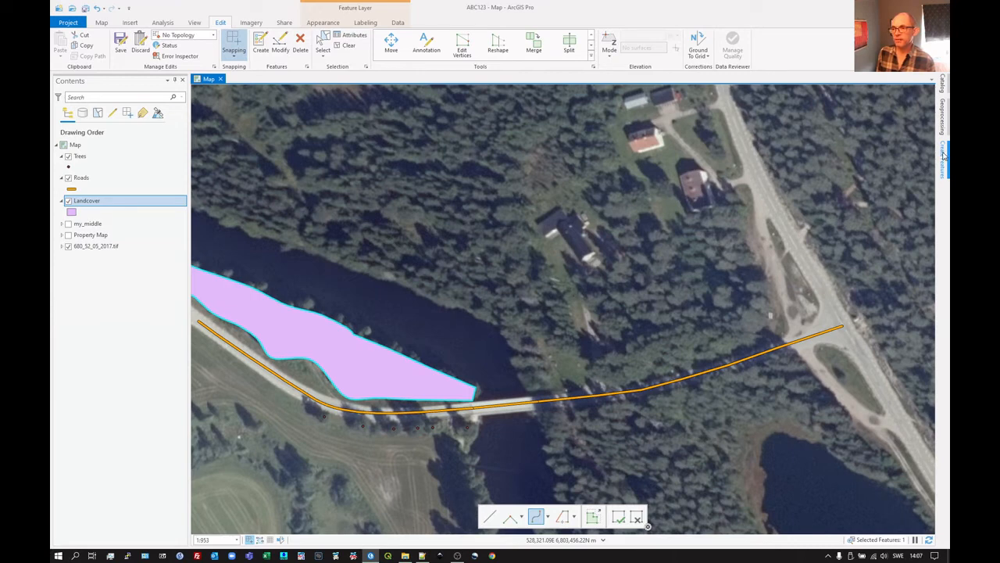
# Change the Landcover template's default TypeText from WoodlandMixed to Building.
pyautogui.click(941, 145)
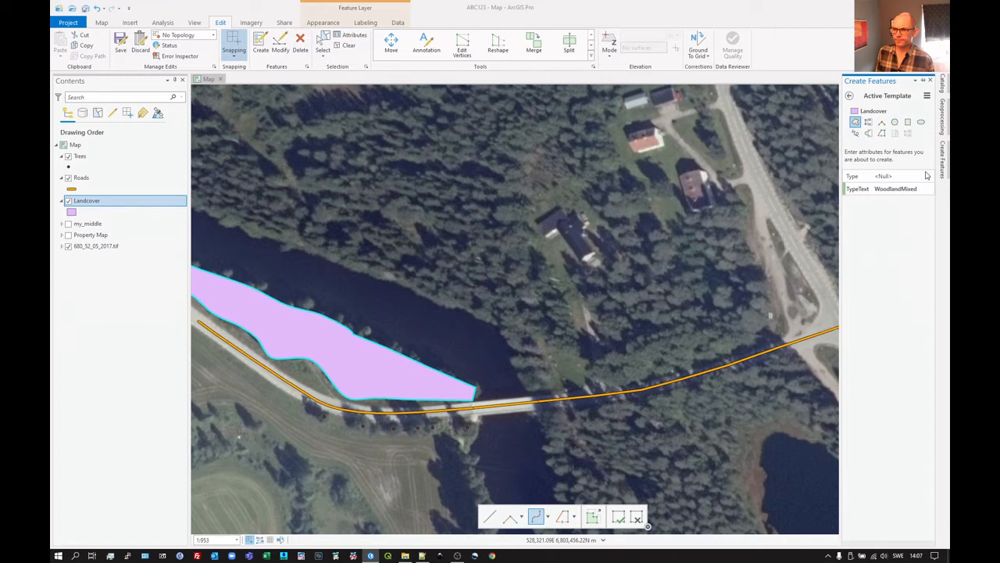
pyautogui.moveTo(904, 194)
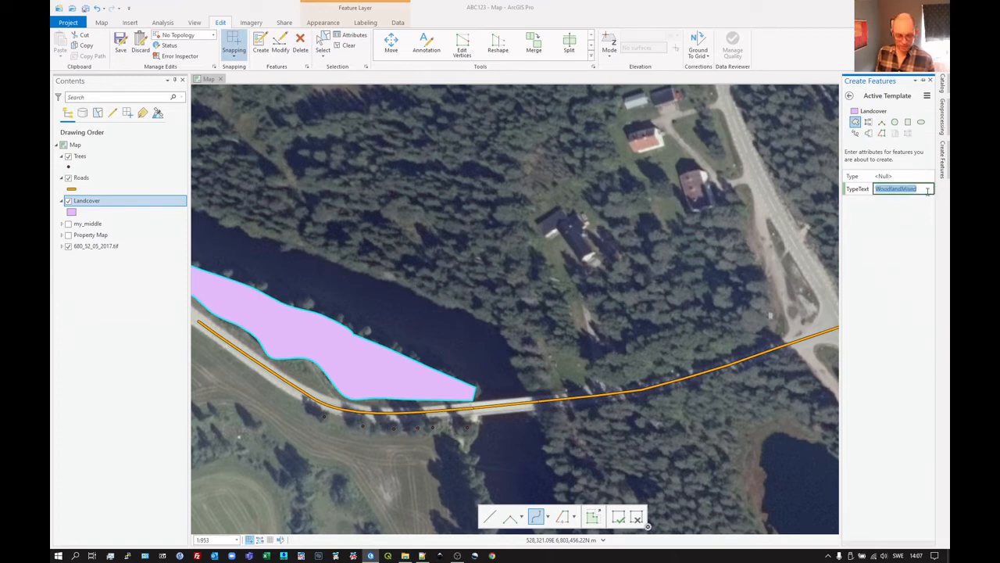
pyautogui.write('Building')
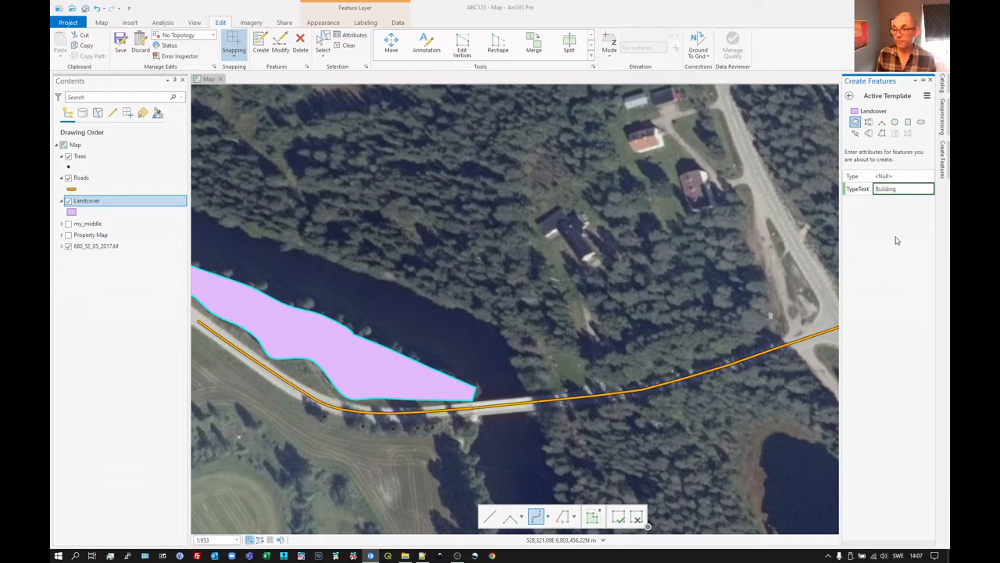
pyautogui.click(850, 96)
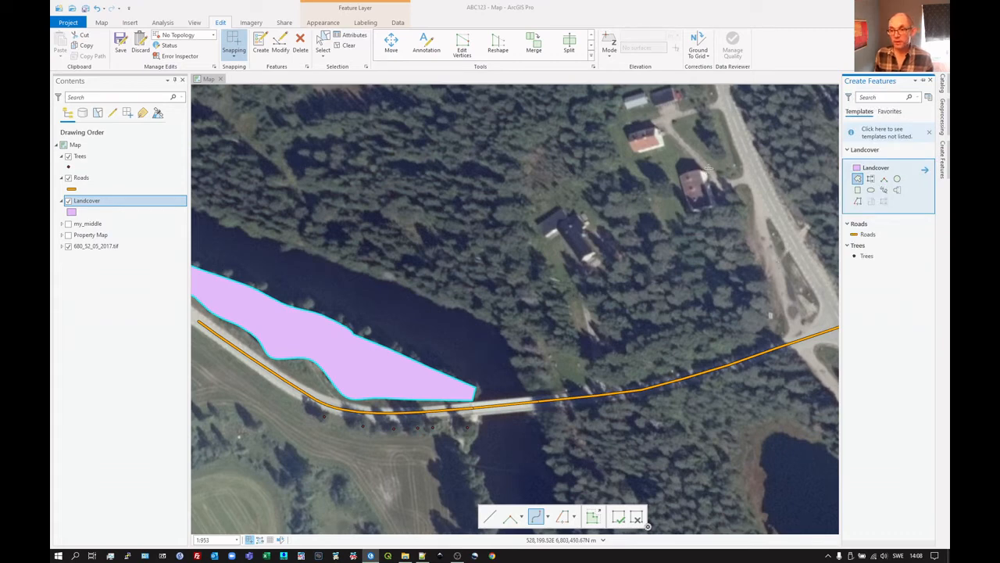
pyautogui.moveTo(713, 203)
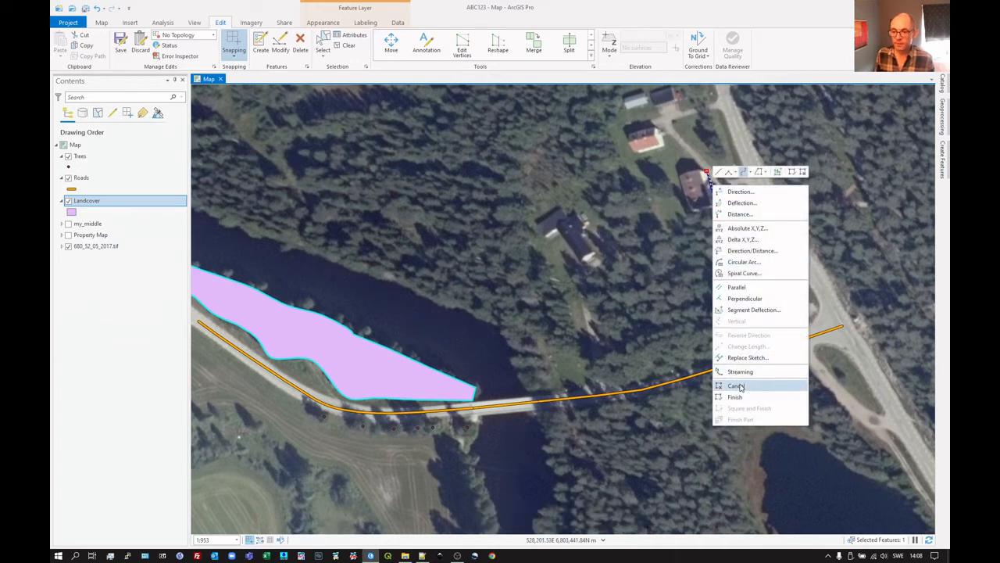
# Cancel the stray sketch and start outlining the house's corners.
pyautogui.click(734, 385)
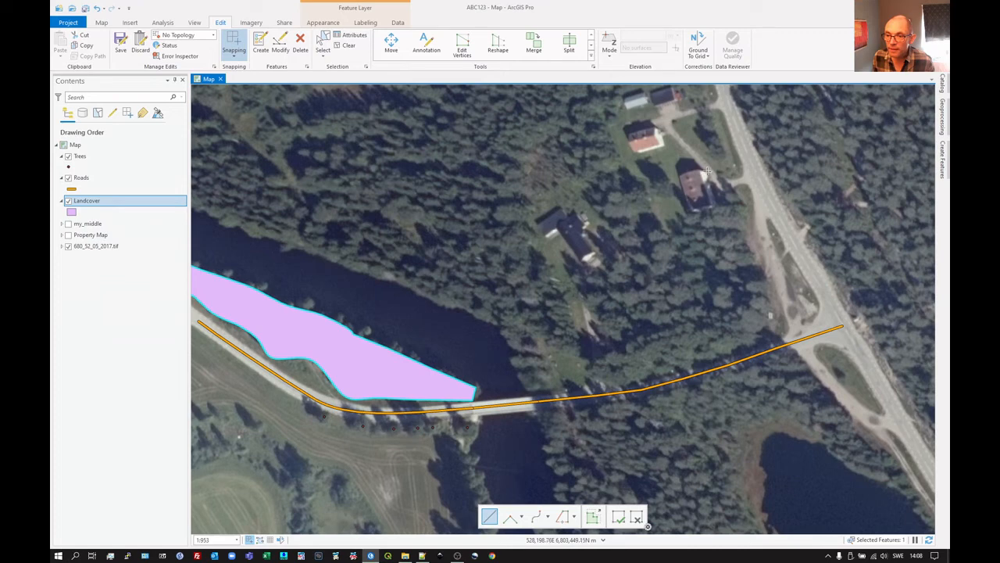
pyautogui.click(707, 170)
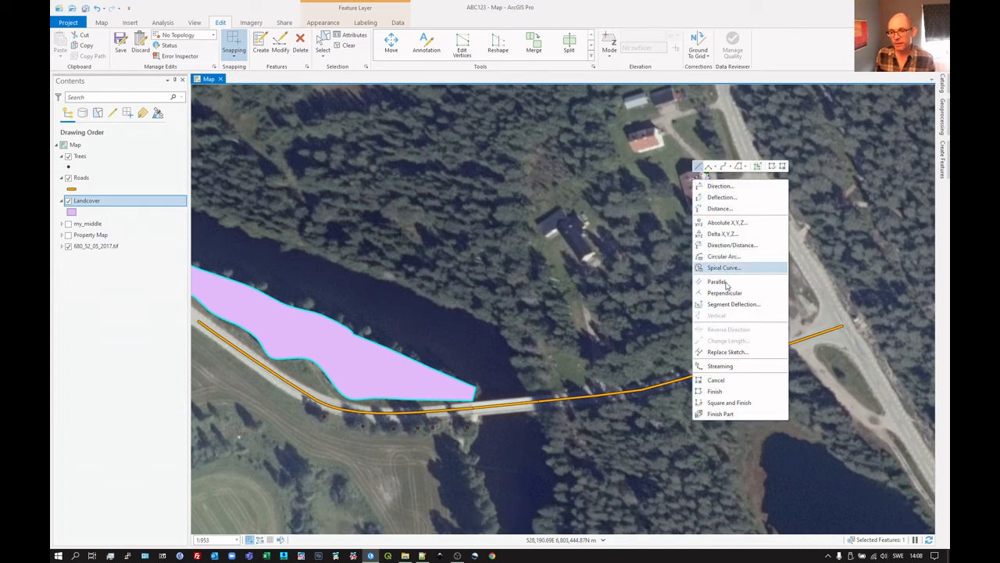
pyautogui.moveTo(728, 403)
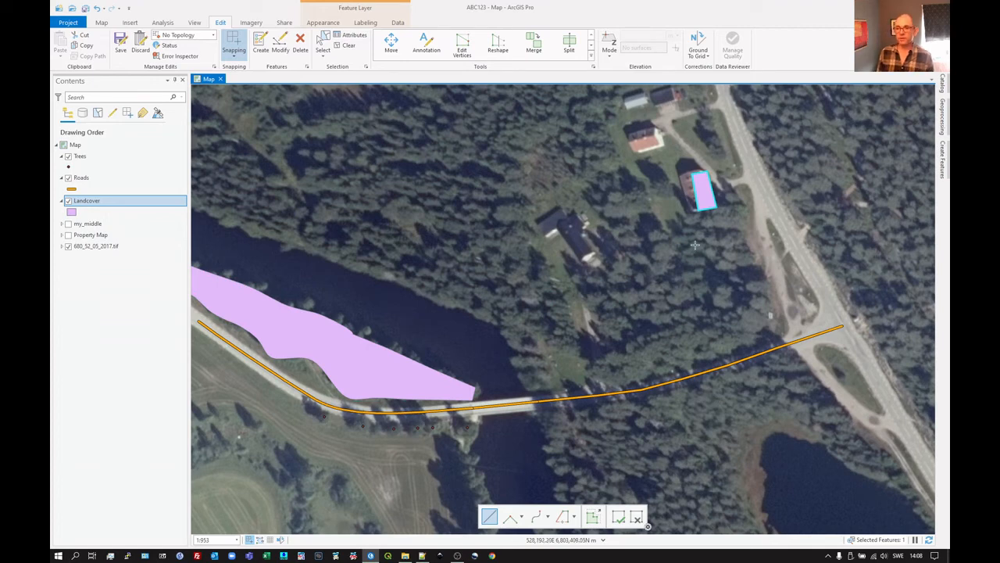
pyautogui.moveTo(704, 190)
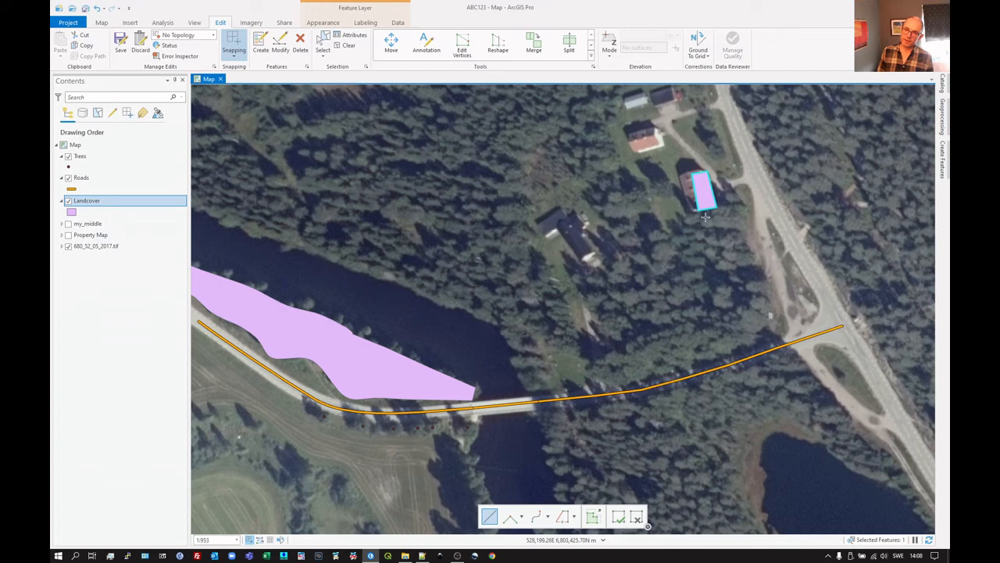
pyautogui.moveTo(718, 225)
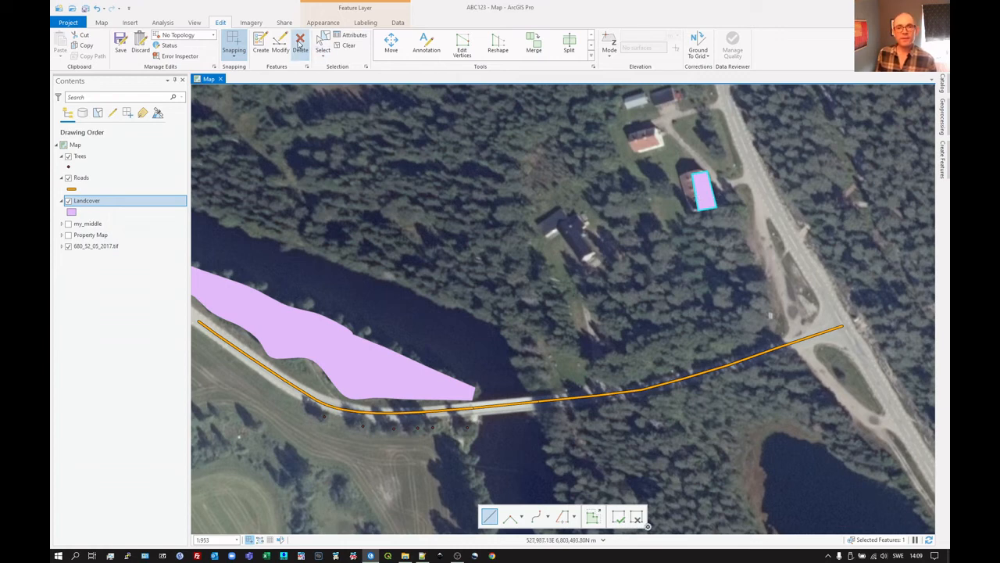
# Delete the first building polygon, redraw the house rectangle, and save all edits.
pyautogui.click(300, 40)
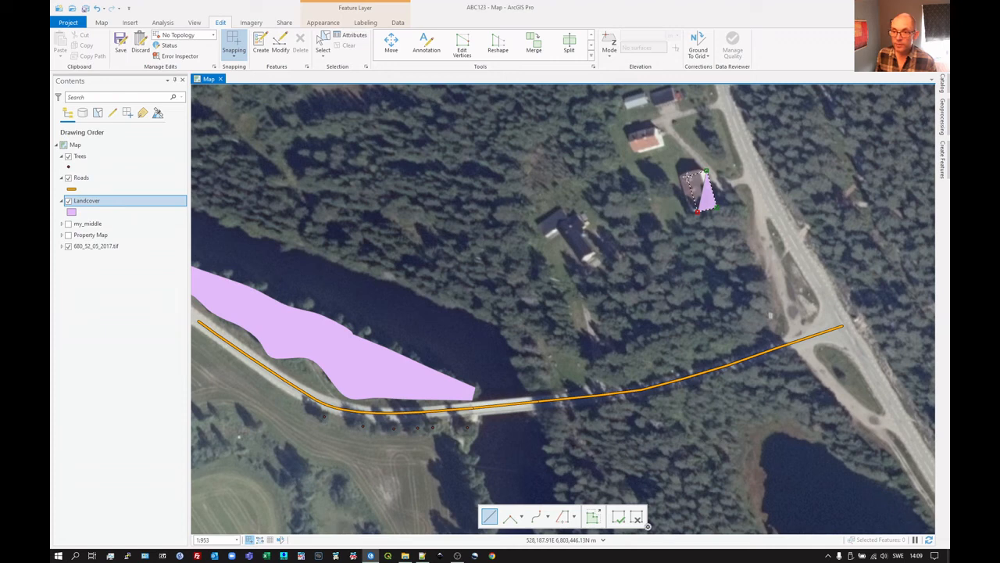
pyautogui.click(704, 163)
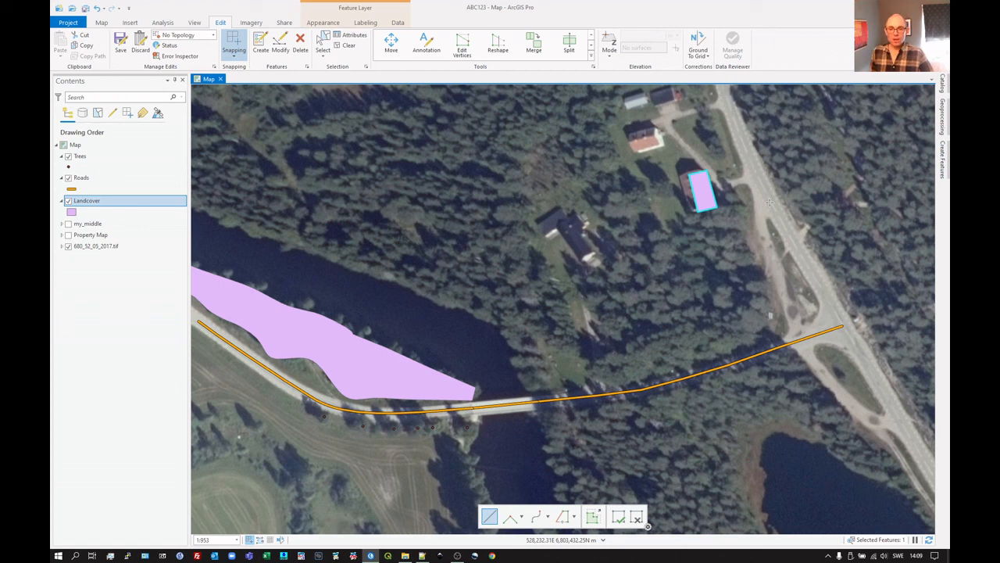
pyautogui.moveTo(732, 201)
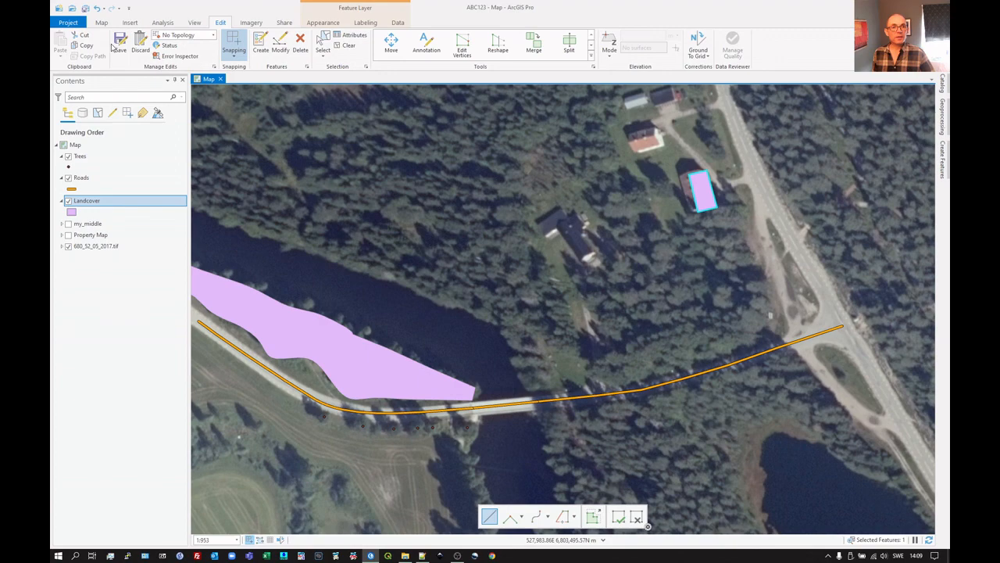
pyautogui.click(119, 43)
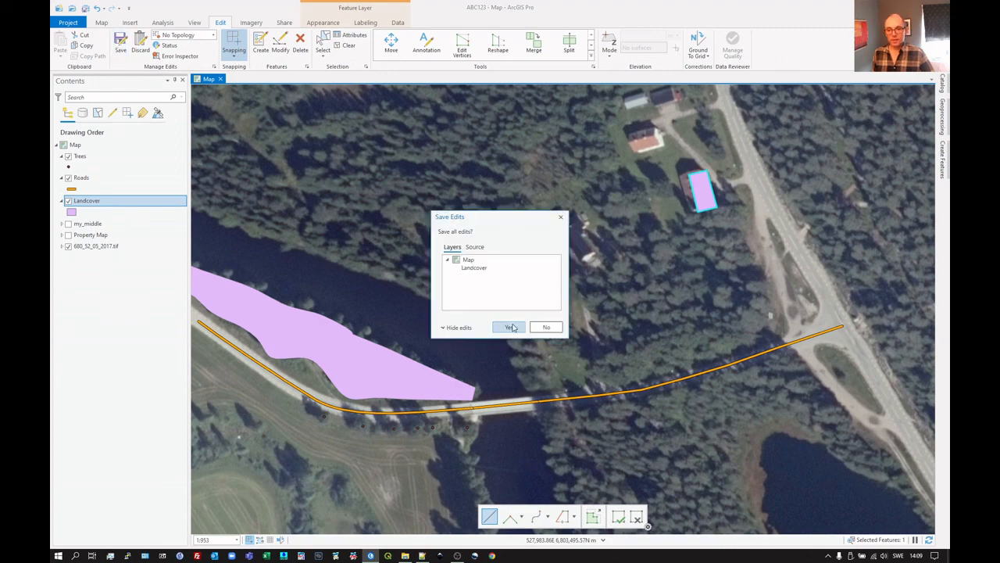
pyautogui.click(509, 327)
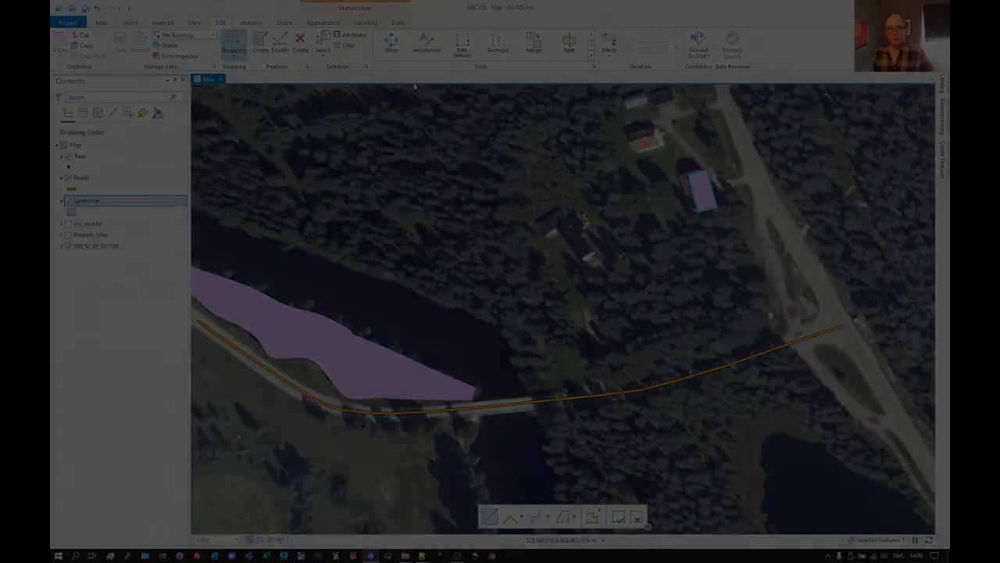